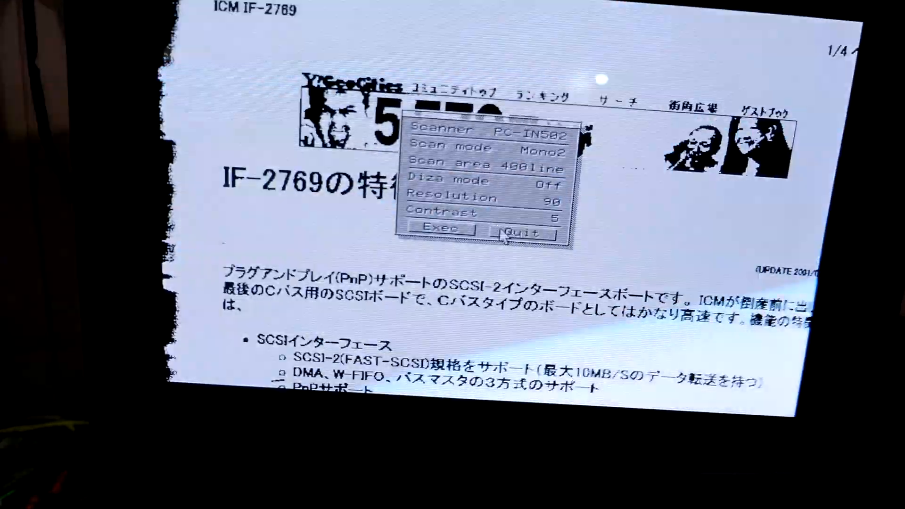
# - Quit the Scanner settings dialog without scanning, revealing the scanned IF-2769 page
pyautogui.click(520, 232)
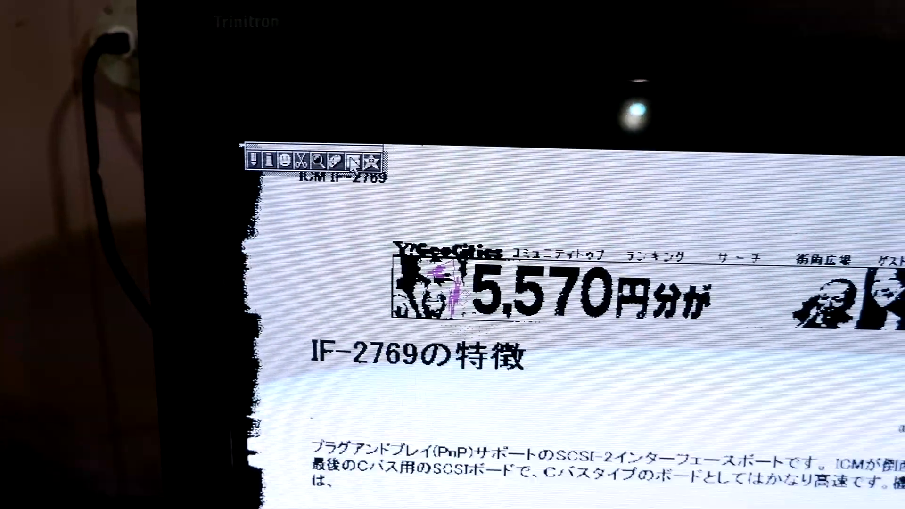
# - Quit Multi Paint from the toolbar and confirm yes in the Quit? dialog
pyautogui.click(350, 161)
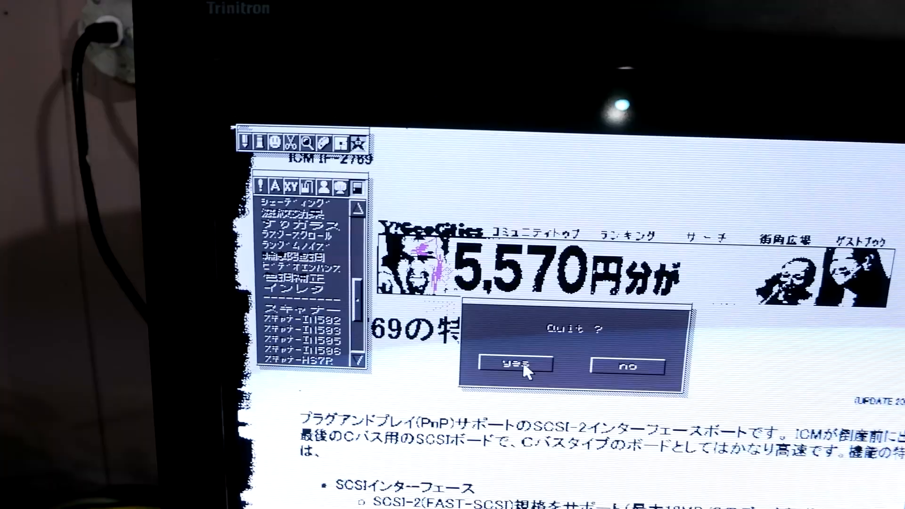
pyautogui.click(513, 365)
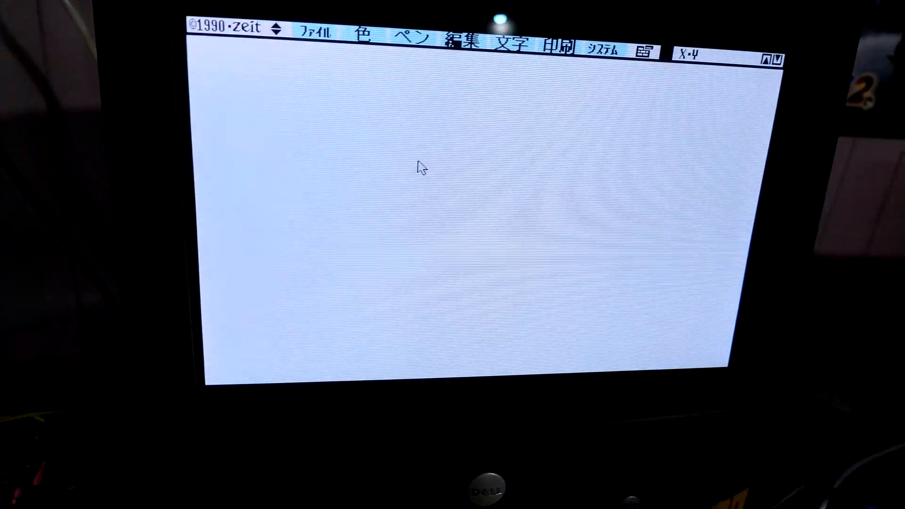
# - Draw a first blue freehand scribble near the top-left of the blank canvas
pyautogui.click(467, 46)
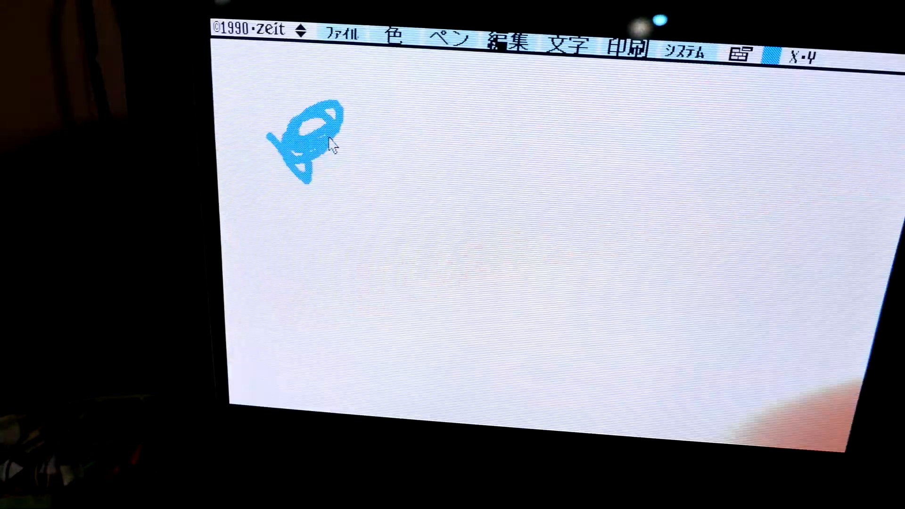
# - Undo the blue scribble, leaving the canvas clean
pyautogui.click(397, 43)
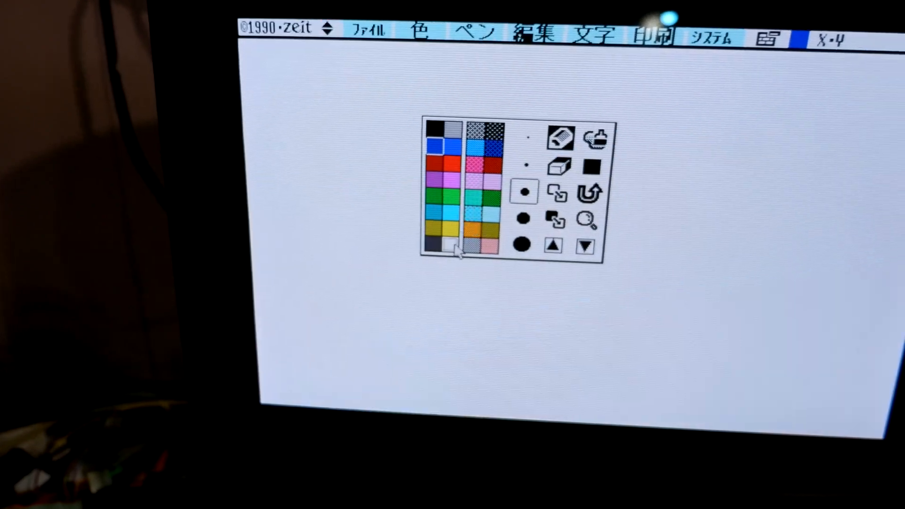
# - Bring up the システム menu of system settings functions
pyautogui.click(711, 36)
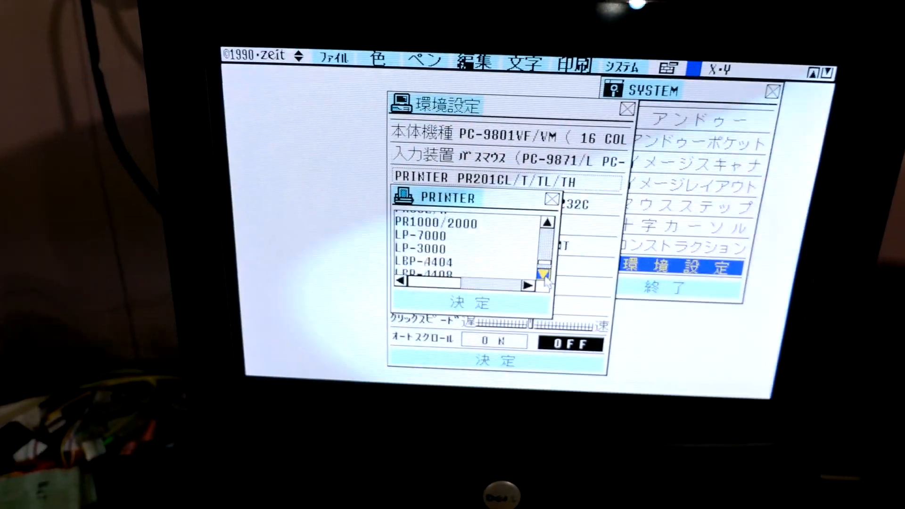
# - Browse the PRINTER list and keep PR201CL/T/TL/TH with 決定
pyautogui.click(546, 273)
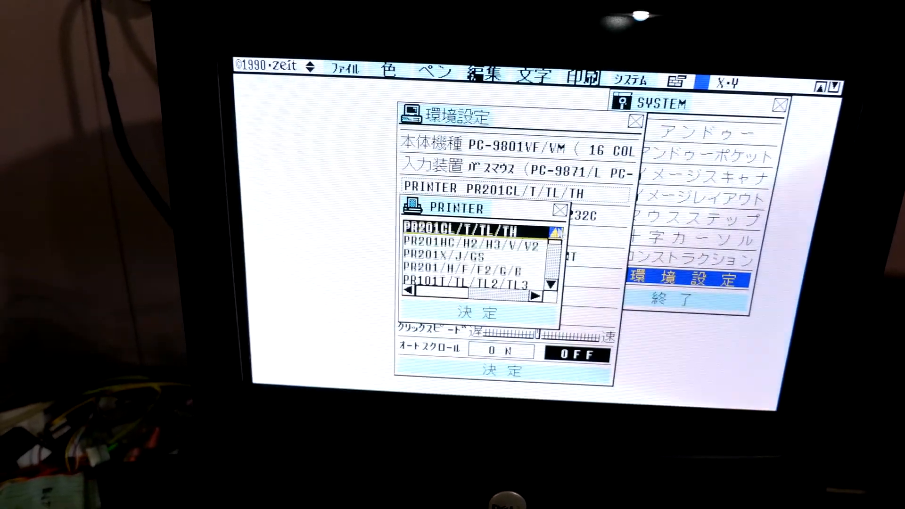
pyautogui.click(556, 286)
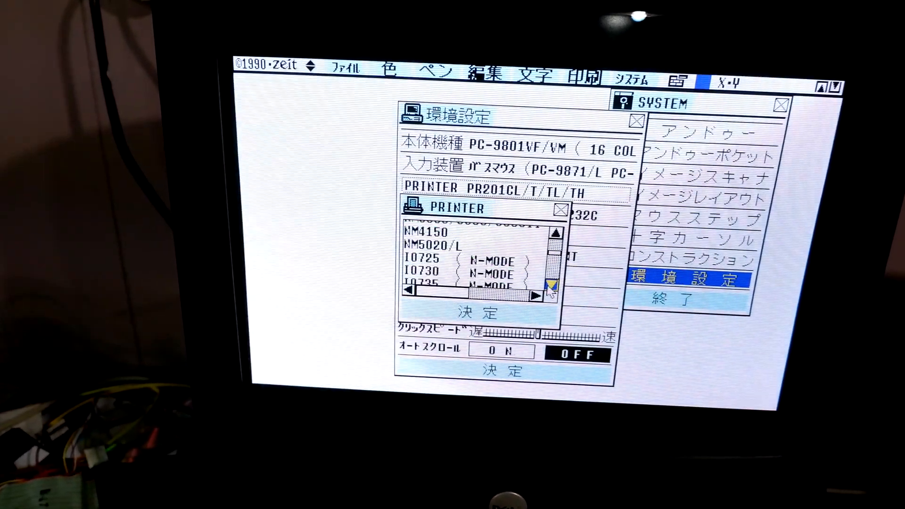
pyautogui.click(556, 288)
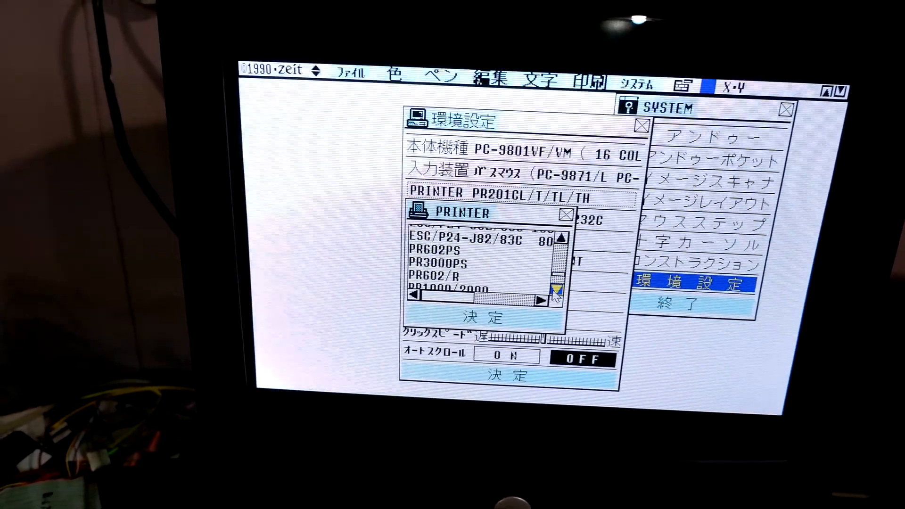
pyautogui.click(564, 287)
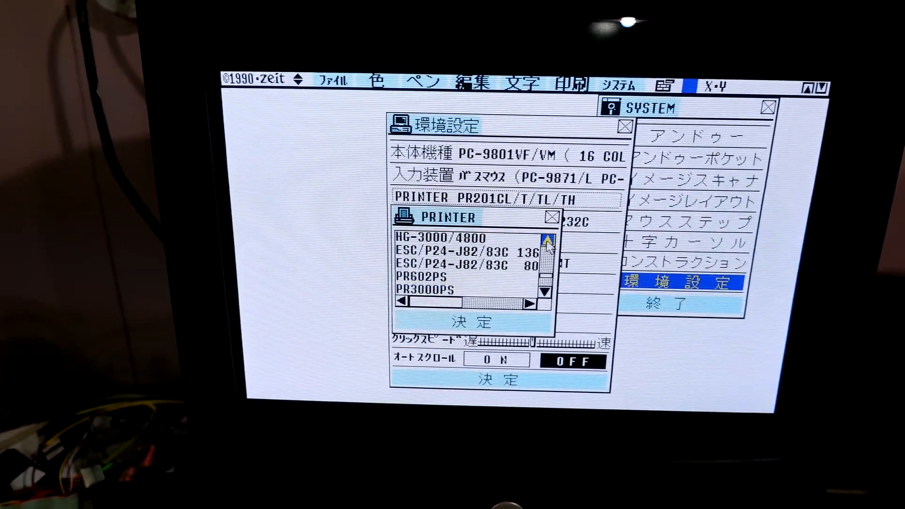
pyautogui.click(469, 322)
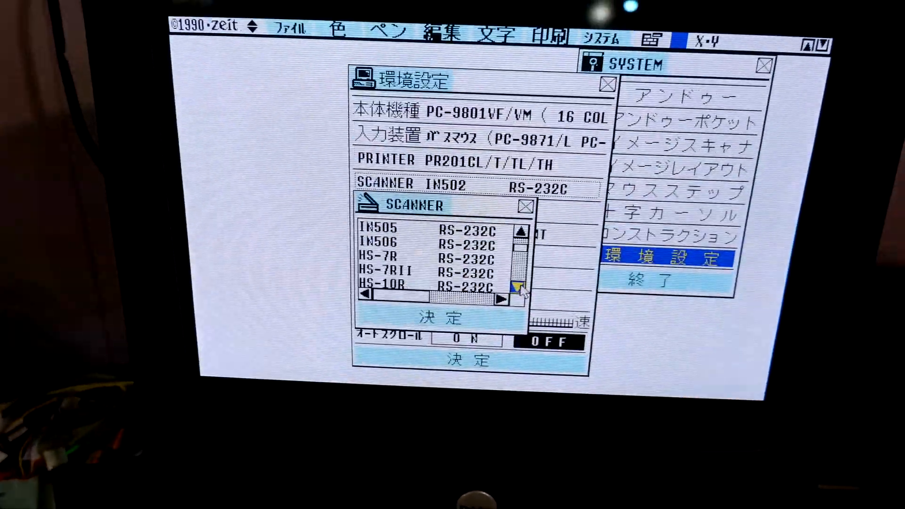
# - Confirm IN502 RS-232C as the scanner and apply the 環境設定 settings with 決定
pyautogui.click(520, 288)
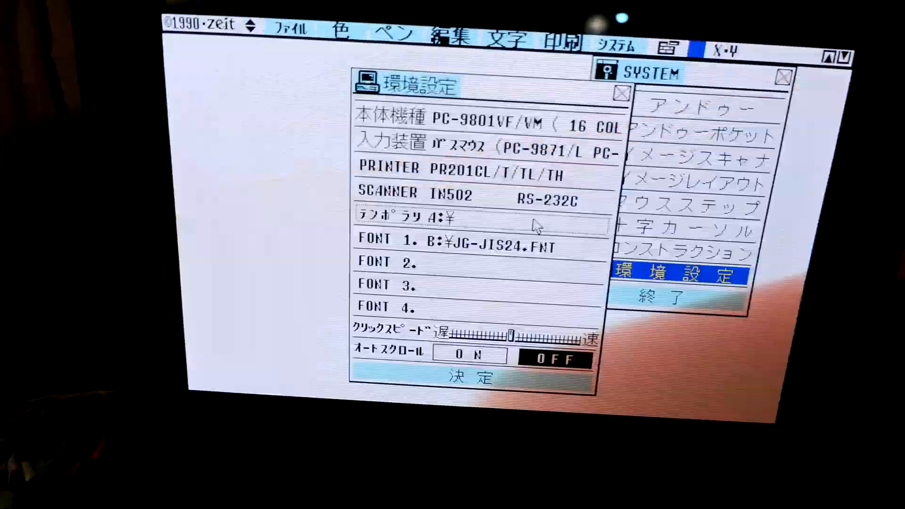
pyautogui.click(622, 93)
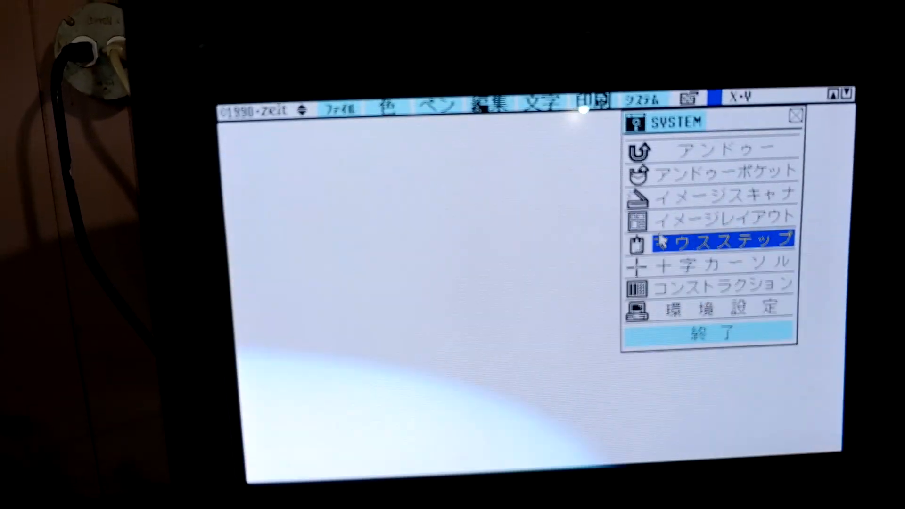
# - Choose イメージスキャナ from the SYSTEM menu for the IN502 scanner
pyautogui.click(726, 193)
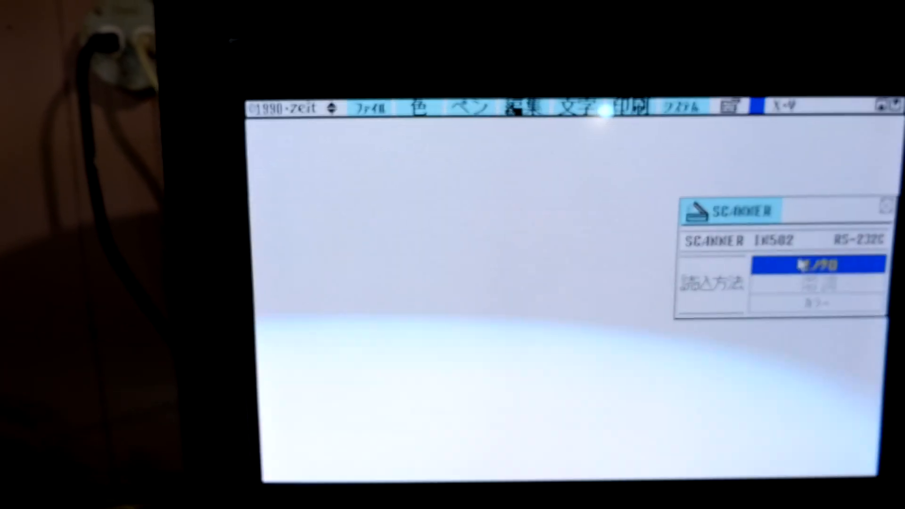